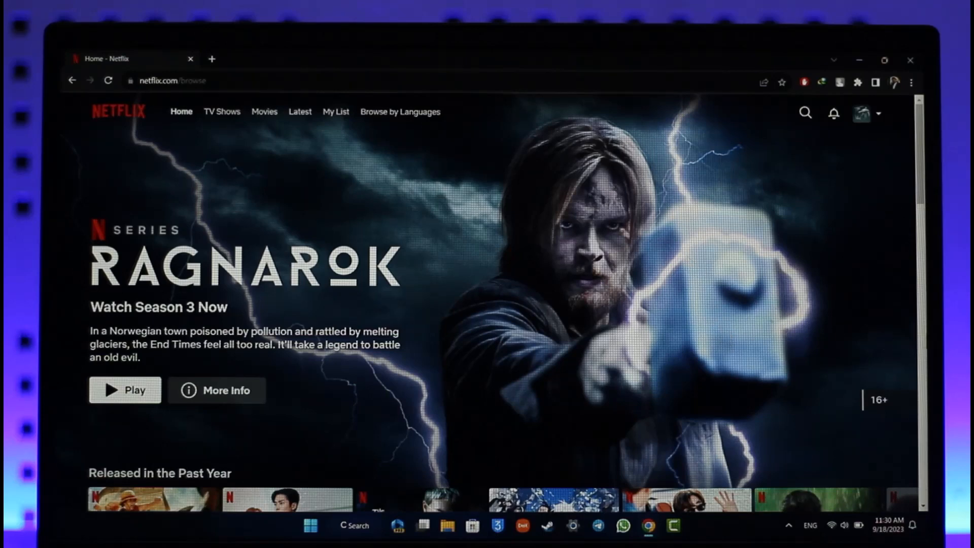
# Step: Open the profile and account dropdown from the Netflix home page avatar
pyautogui.click(862, 113)
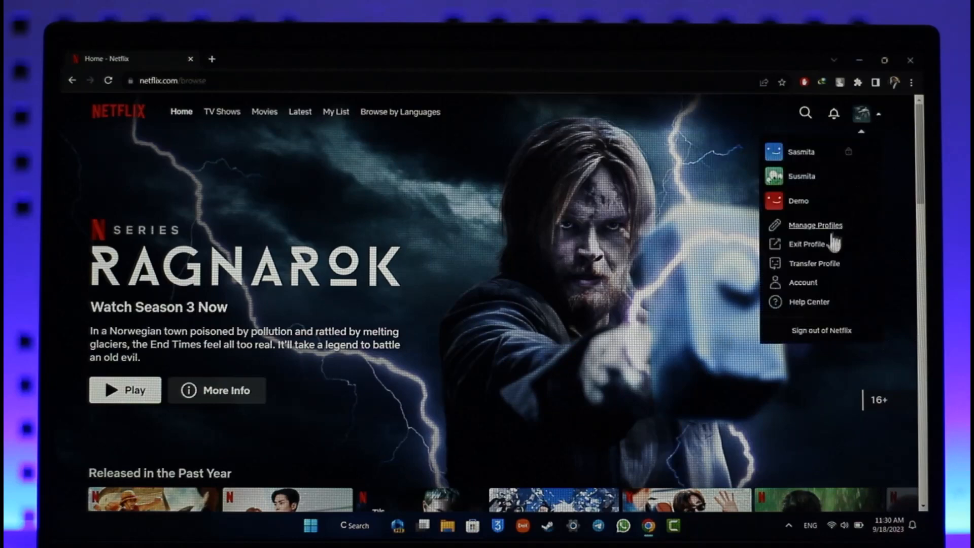
# Step: Go to Account settings and move down to the Membership & Billing details
pyautogui.click(801, 283)
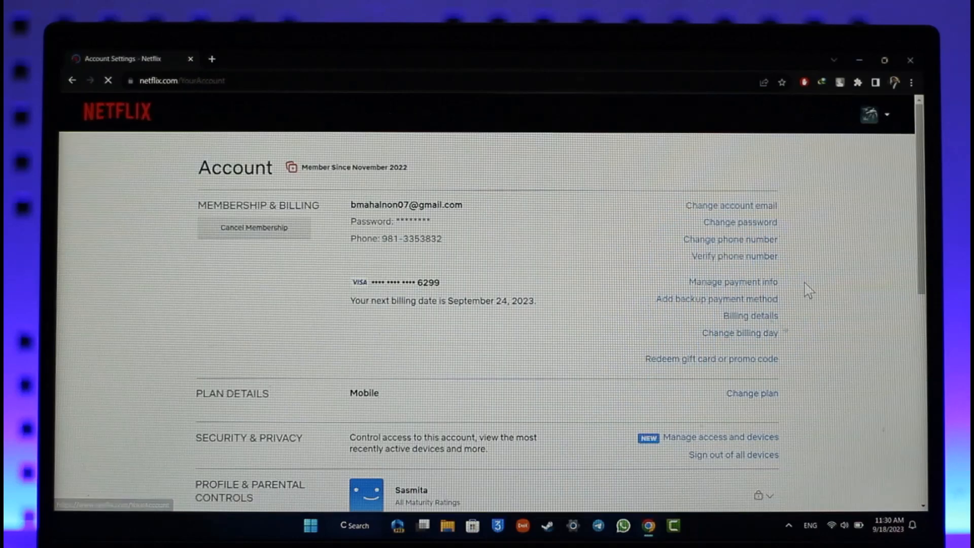
pyautogui.scroll(-3)
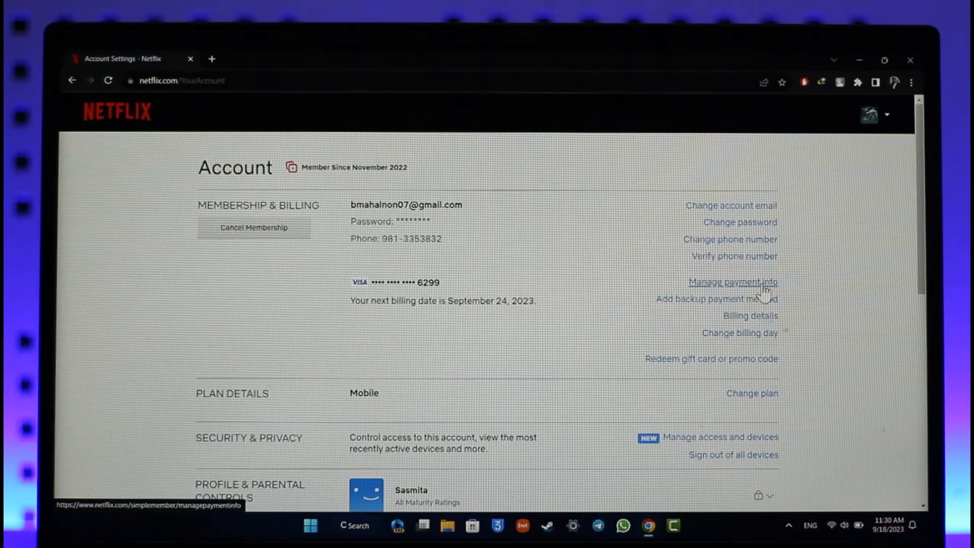
# Step: Go to Manage payment info and choose Add Payment Method beside the preferred card
pyautogui.click(733, 282)
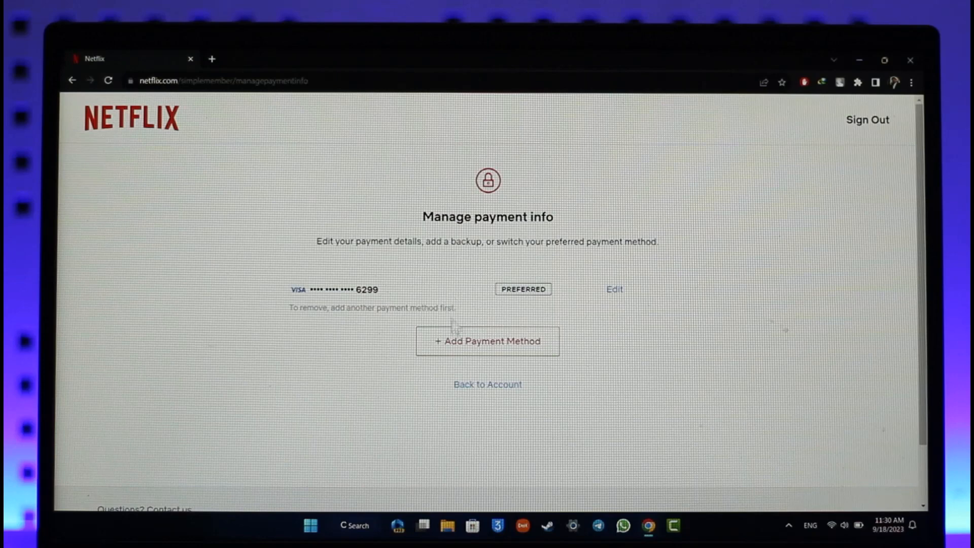
pyautogui.click(487, 341)
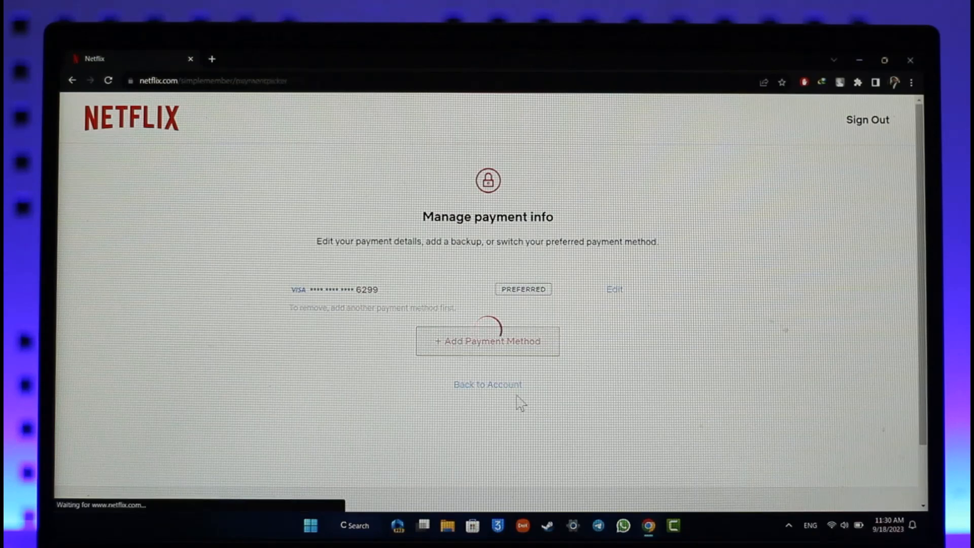
# Step: View the Credit or Debit Card and PayPal backup options, then return home via the NETFLIX logo
pyautogui.click(487, 341)
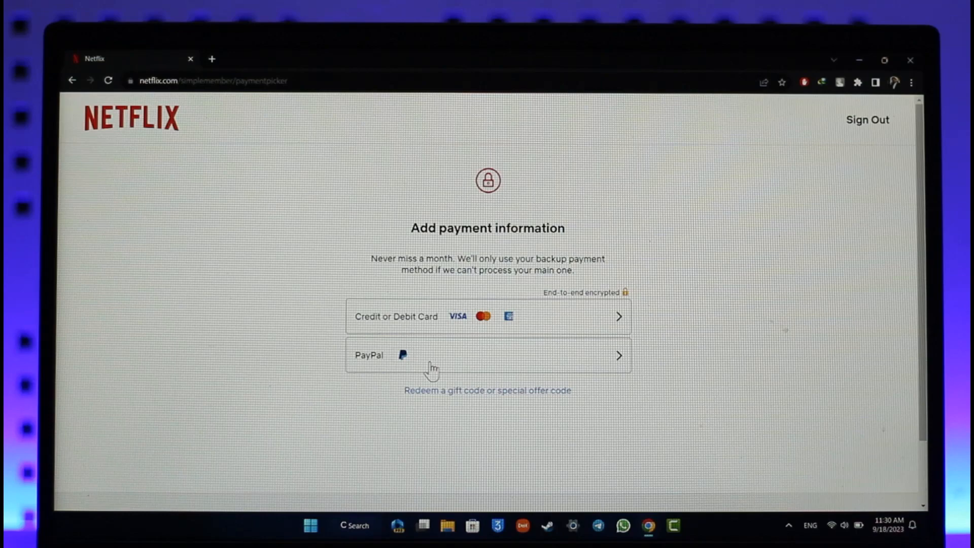
pyautogui.moveTo(257, 298)
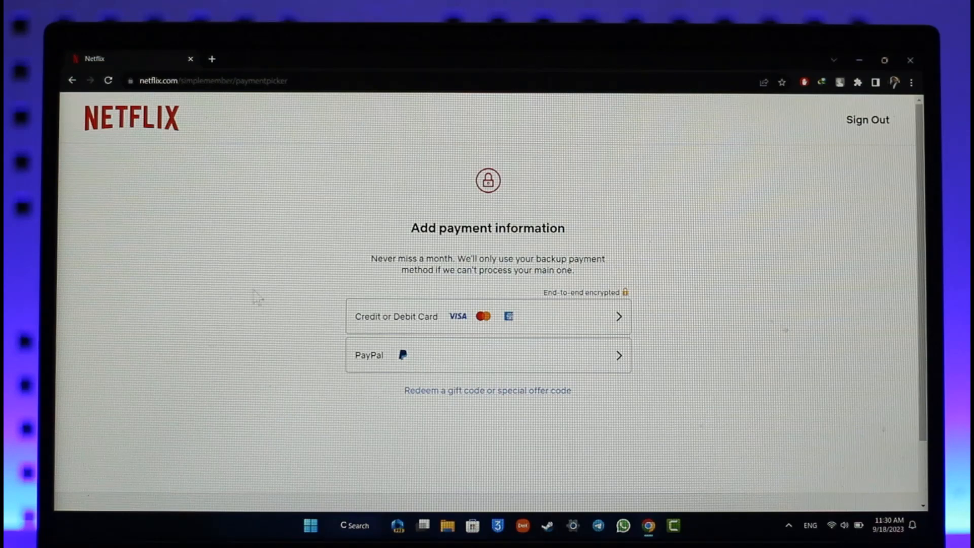
pyautogui.click(131, 118)
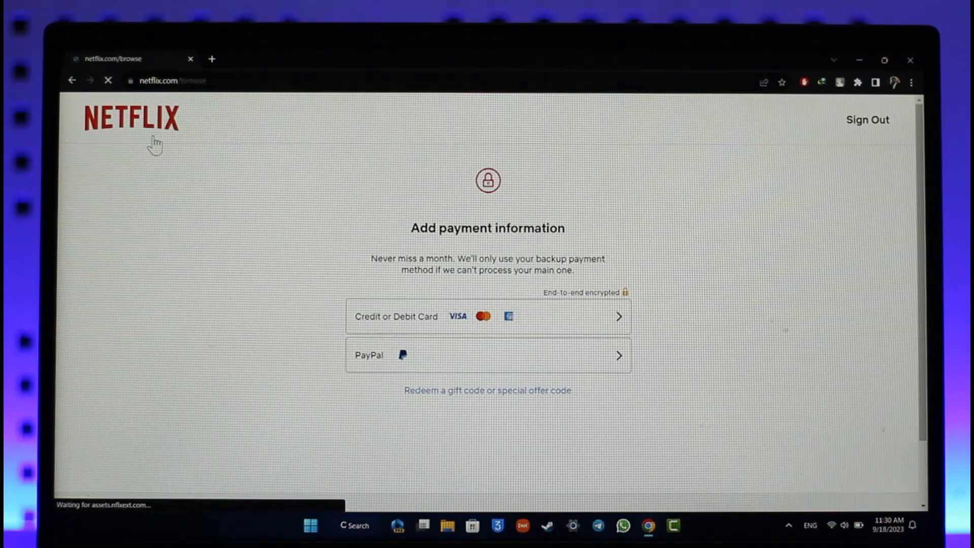